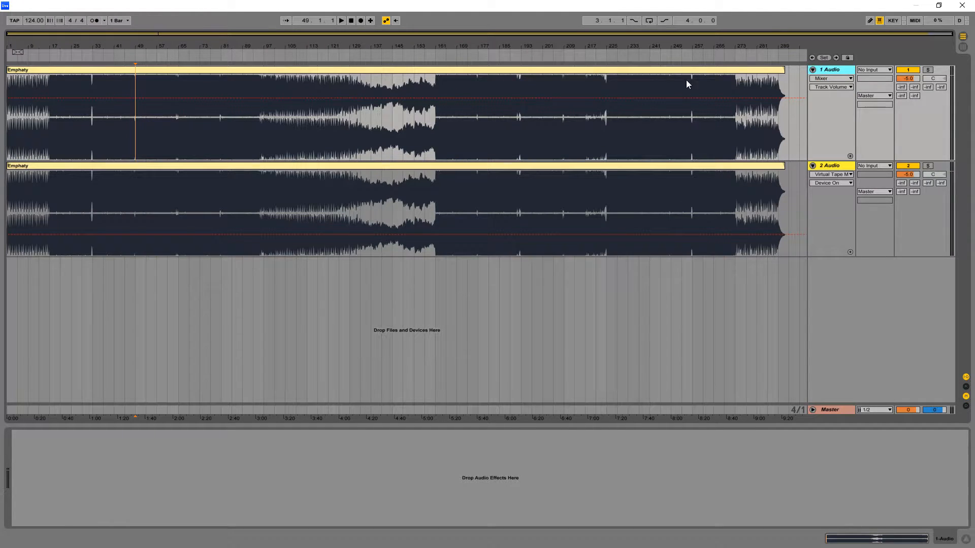
# Show track 2's device chain and briefly play the Emphaty song from 1:40
pyautogui.click(373, 112)
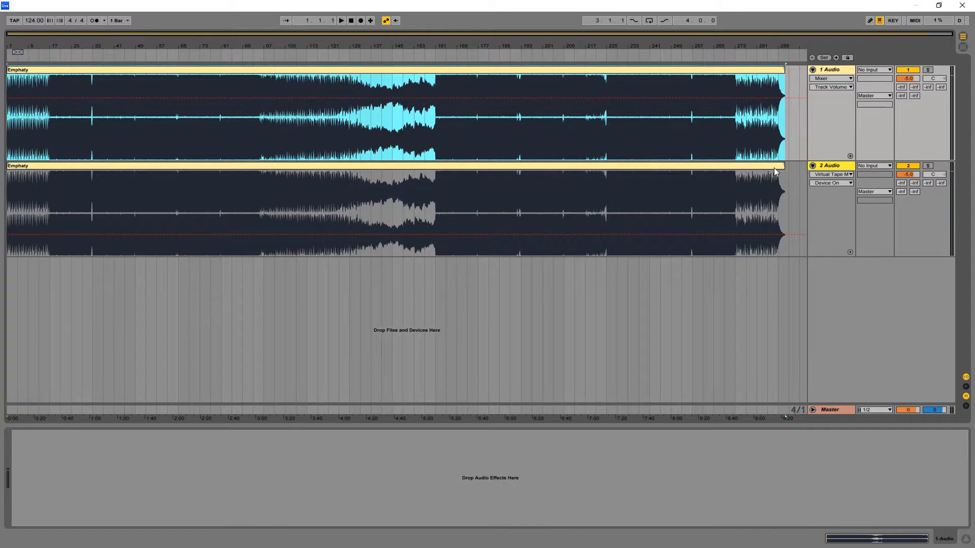
pyautogui.click(829, 166)
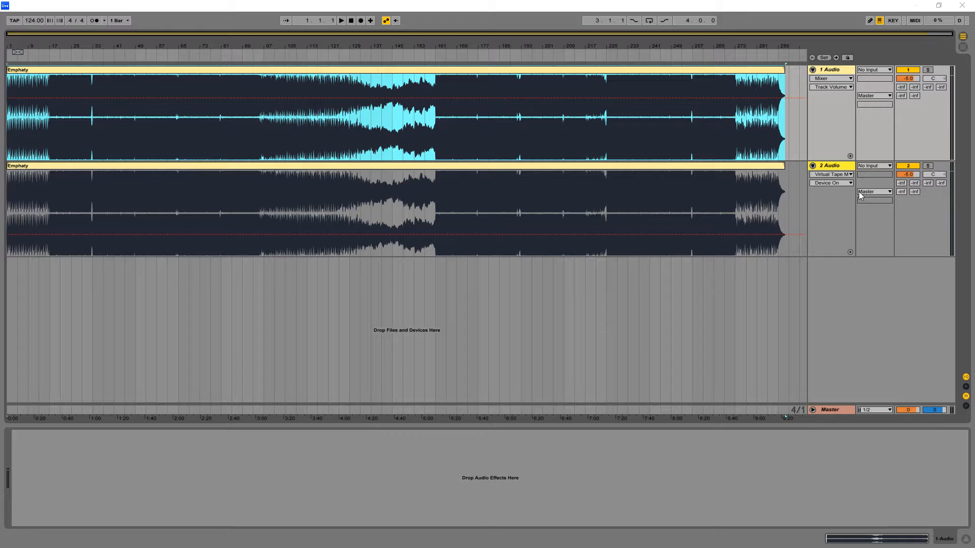
pyautogui.click(828, 165)
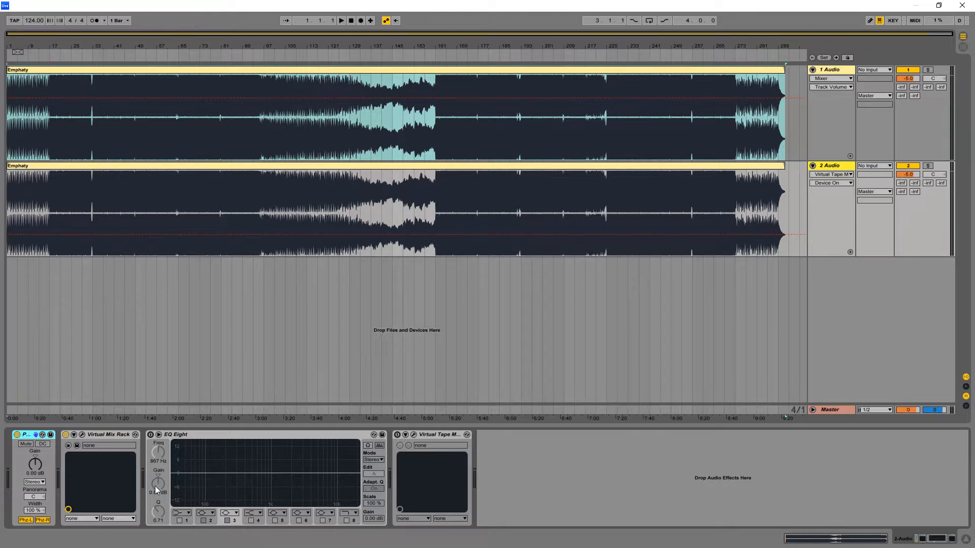
pyautogui.moveTo(766, 121)
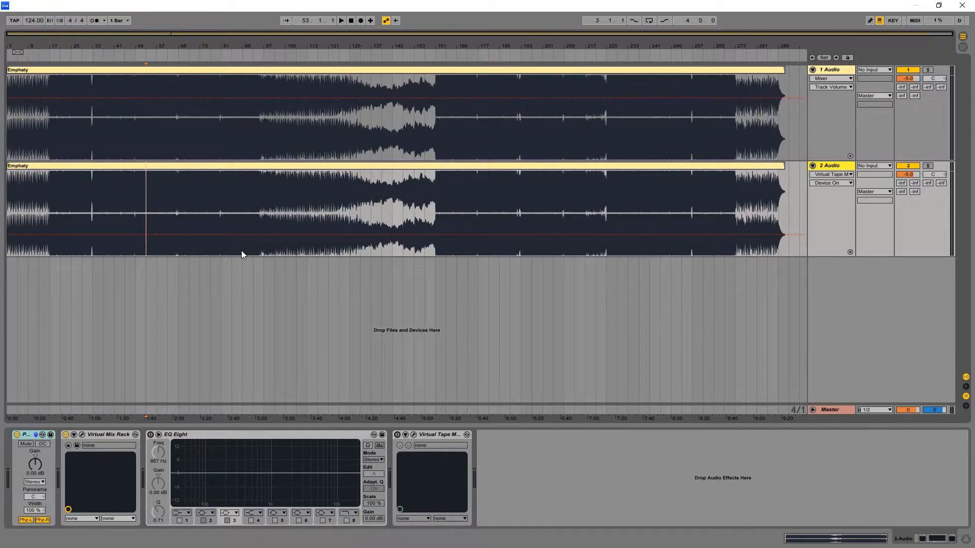
pyautogui.click(340, 20)
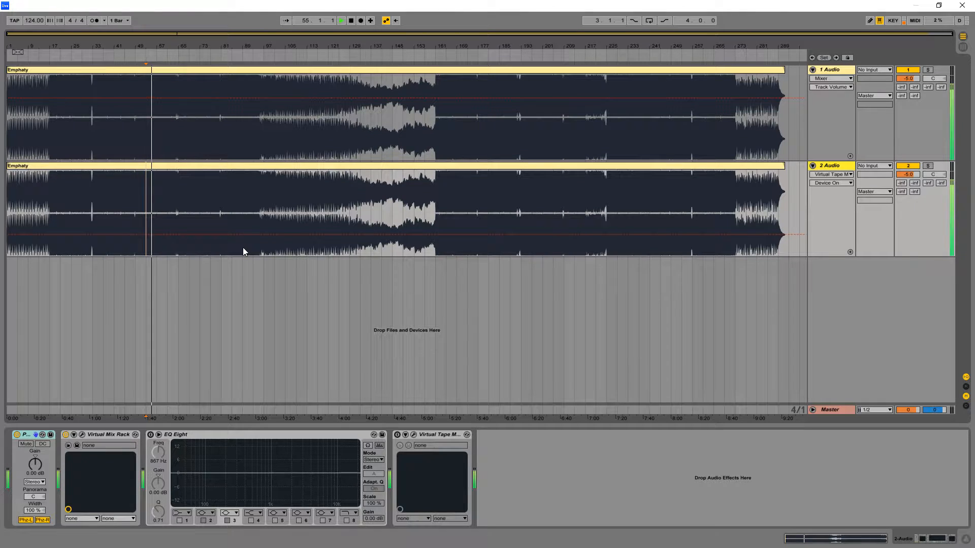
pyautogui.click(340, 21)
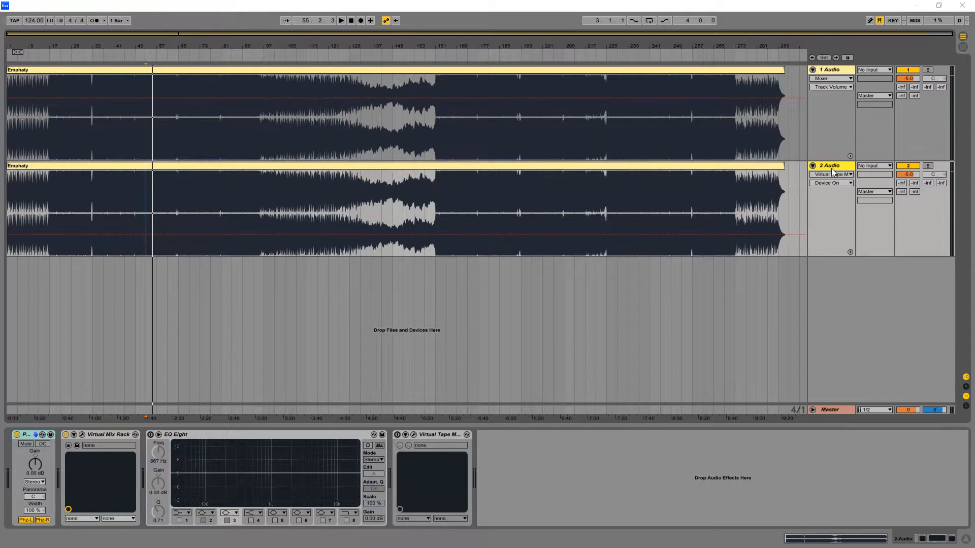
# Open track 2's Virtual Mix Rack window with its FG-N and FG-S EQ modules during playback
pyautogui.click(827, 165)
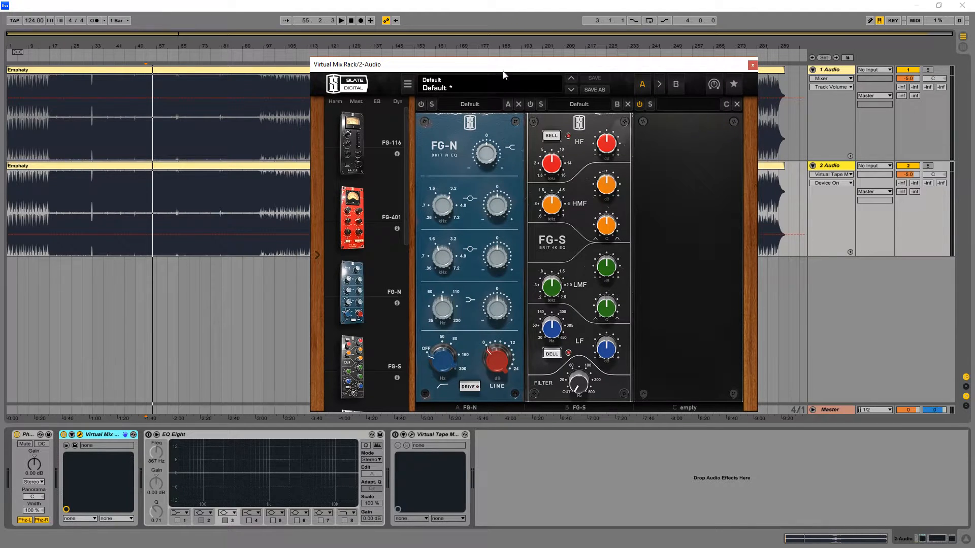
pyautogui.moveTo(426, 183)
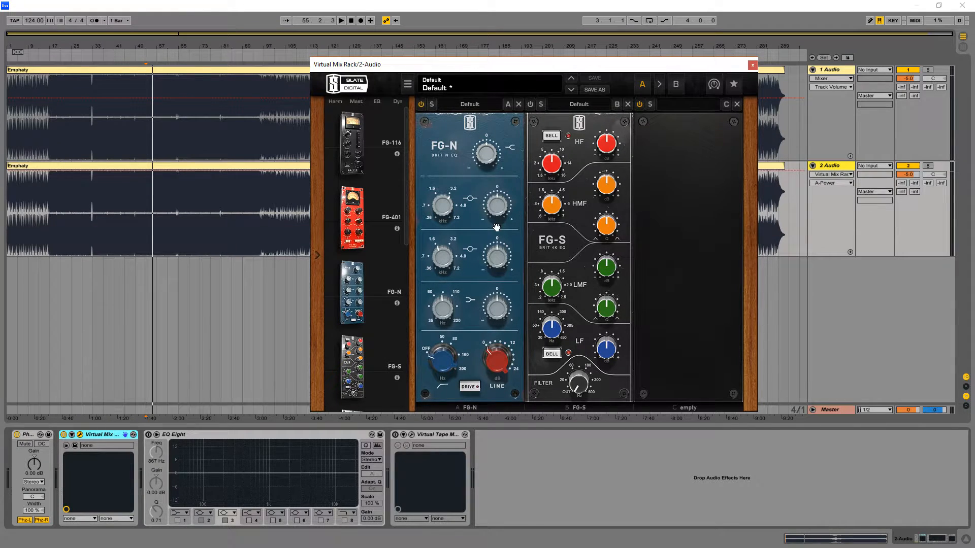
pyautogui.click(340, 19)
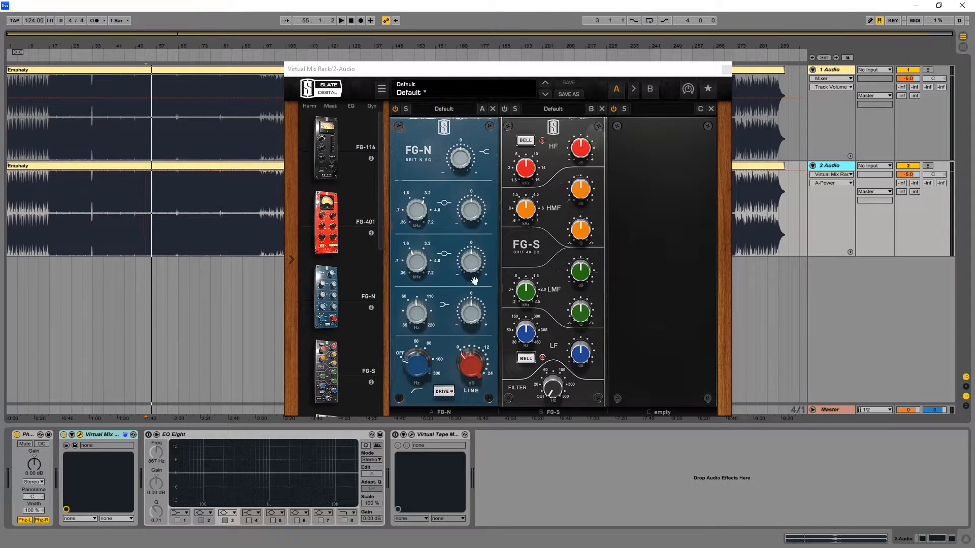
pyautogui.moveTo(459, 151)
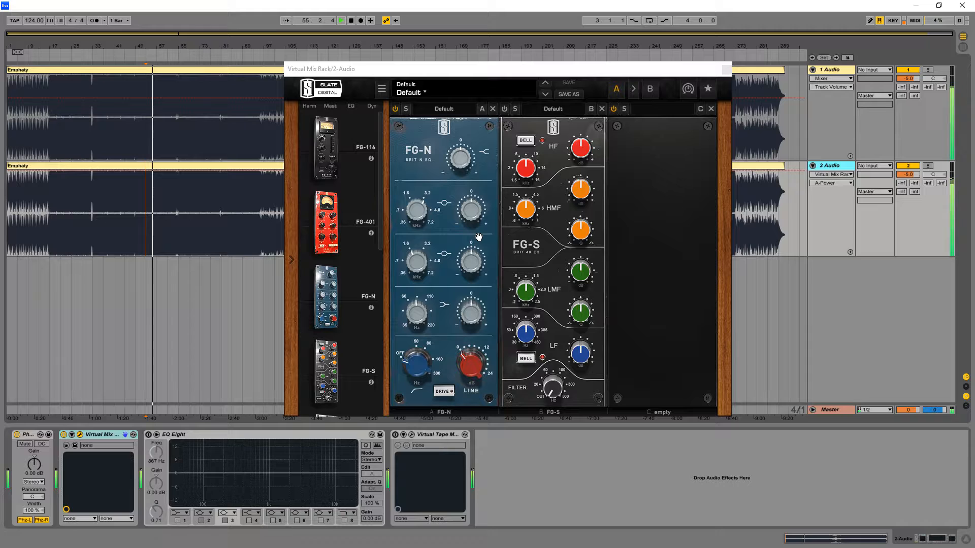
pyautogui.click(341, 20)
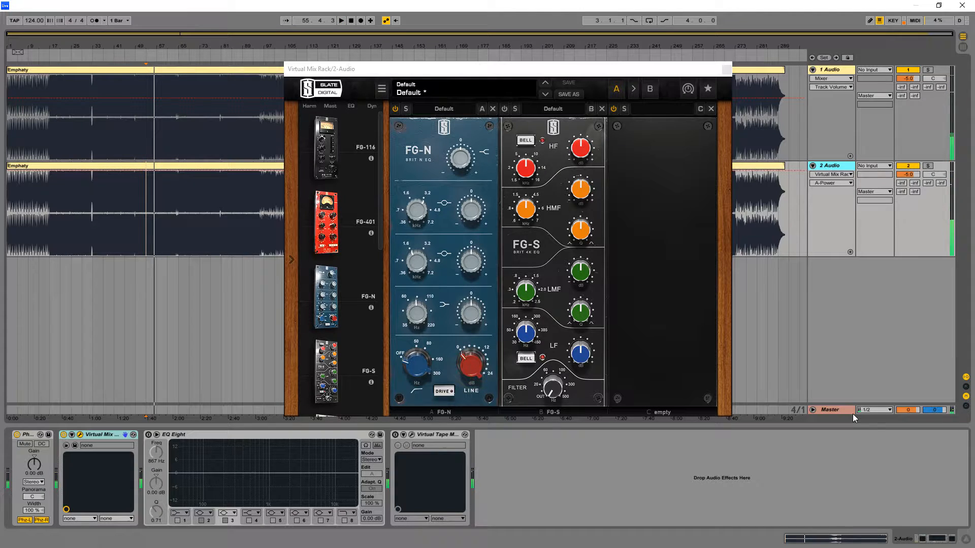
pyautogui.moveTo(844, 417)
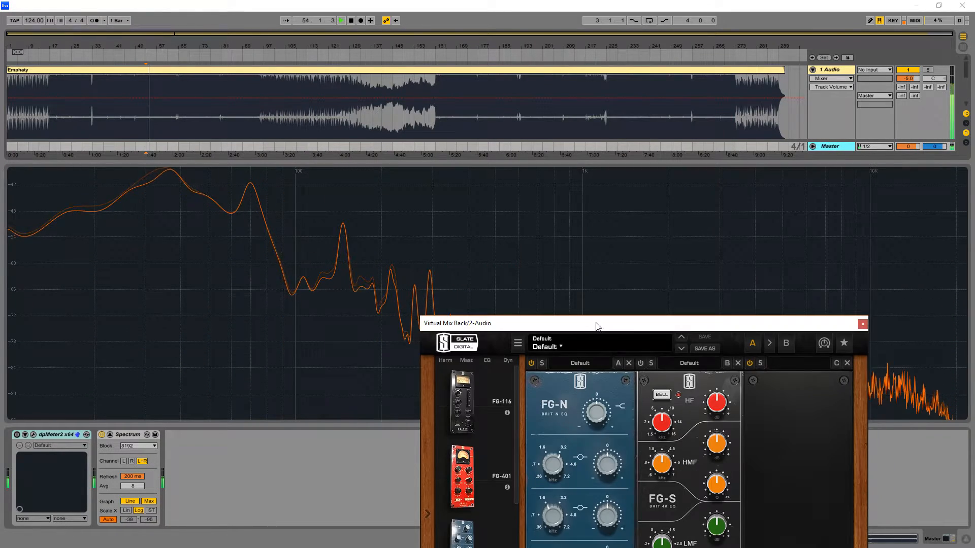
# Hide the plugin window and play to watch the full-size dpMeter2 spectrum on Master
pyautogui.click(861, 324)
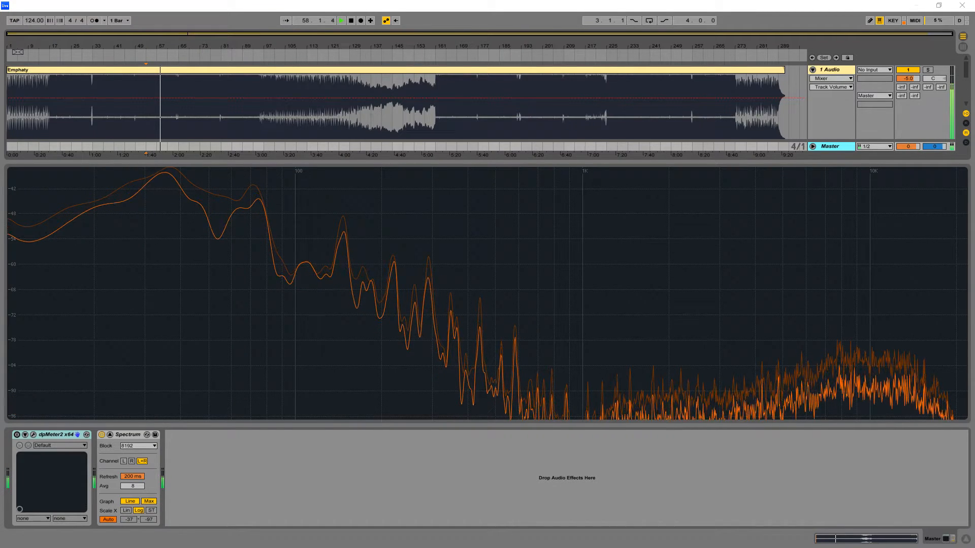
pyautogui.click(340, 20)
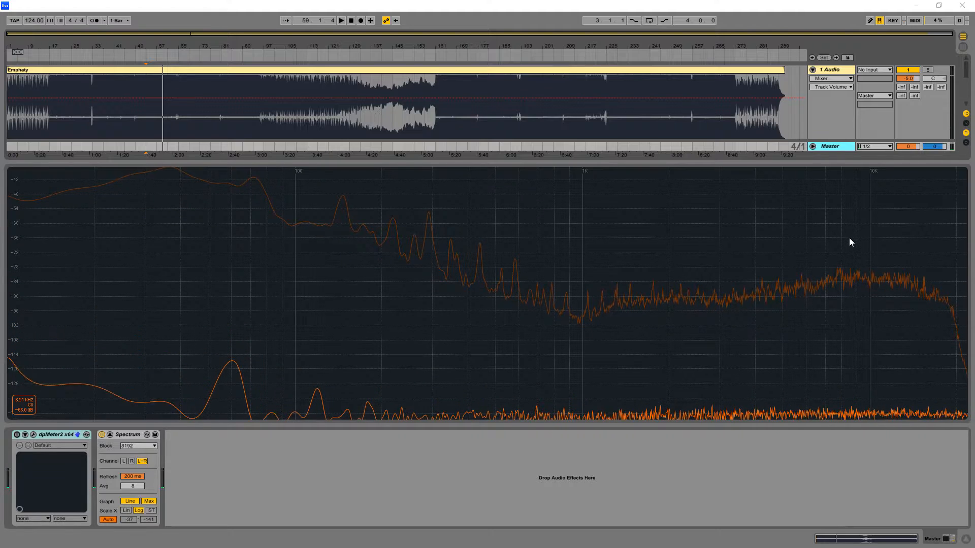
pyautogui.moveTo(669, 265)
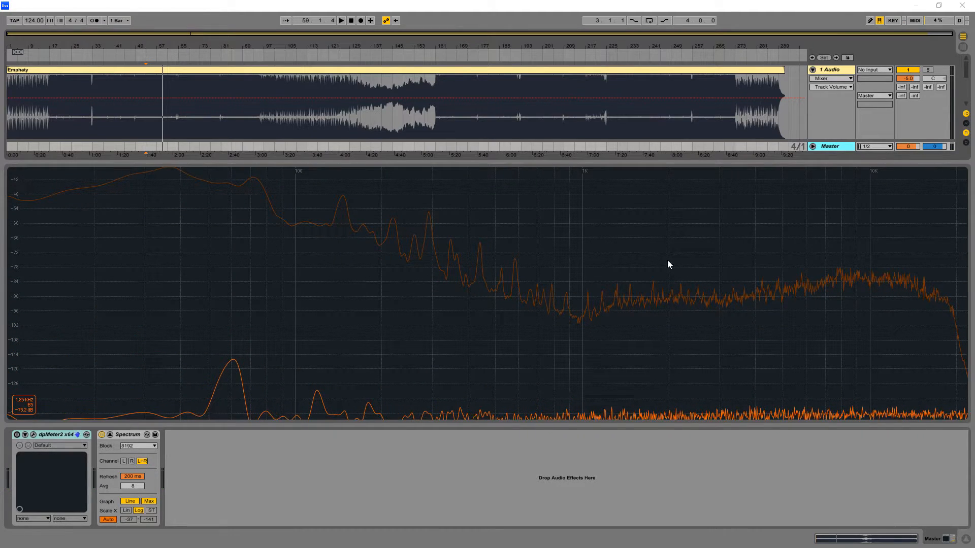
pyautogui.moveTo(590, 309)
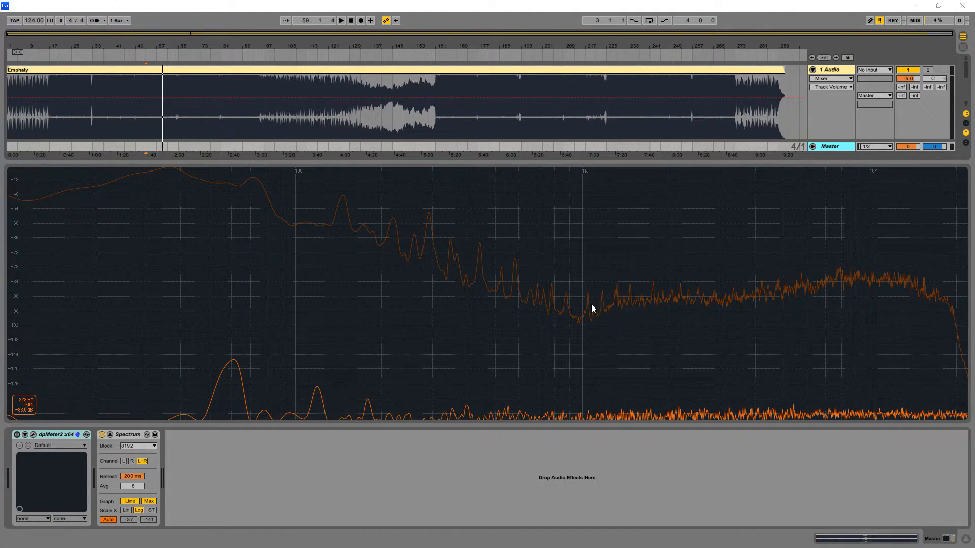
pyautogui.moveTo(341, 329)
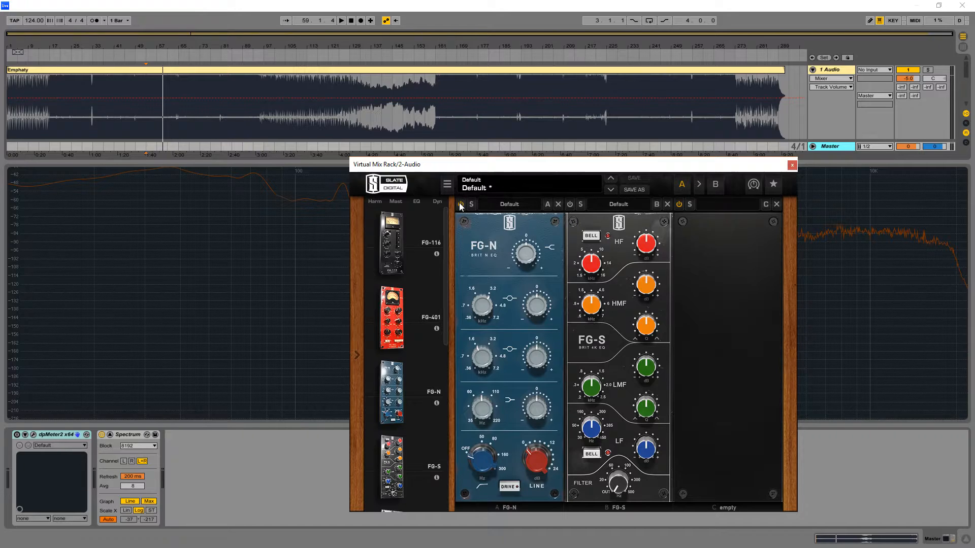
# Toggle the FG-N and FG-S module power during playback while watching the residual Master spectrum
pyautogui.click(460, 204)
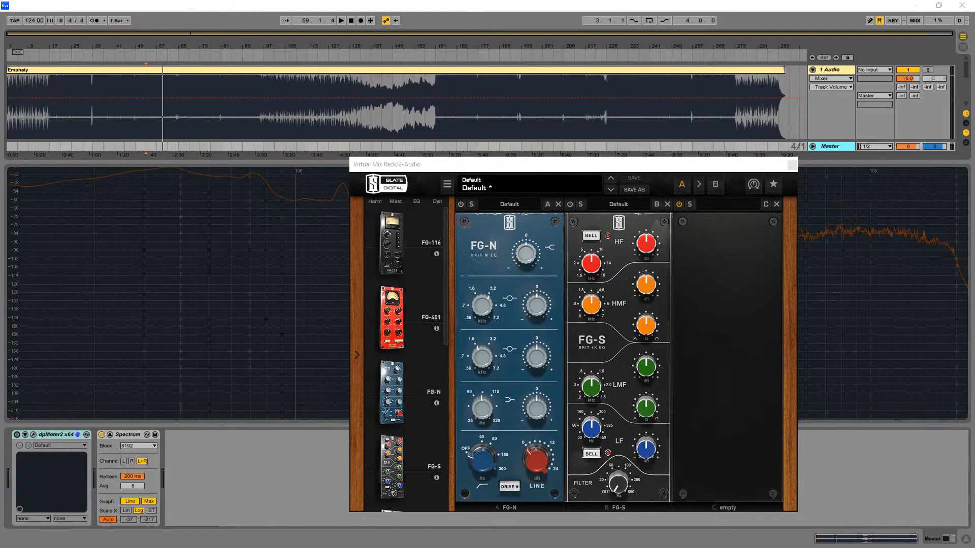
pyautogui.moveTo(640, 220)
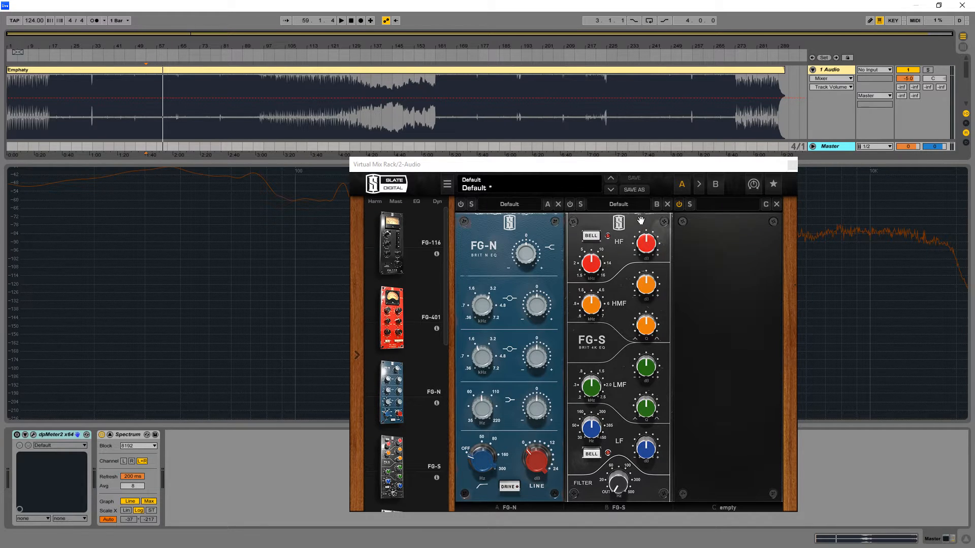
pyautogui.moveTo(604, 260)
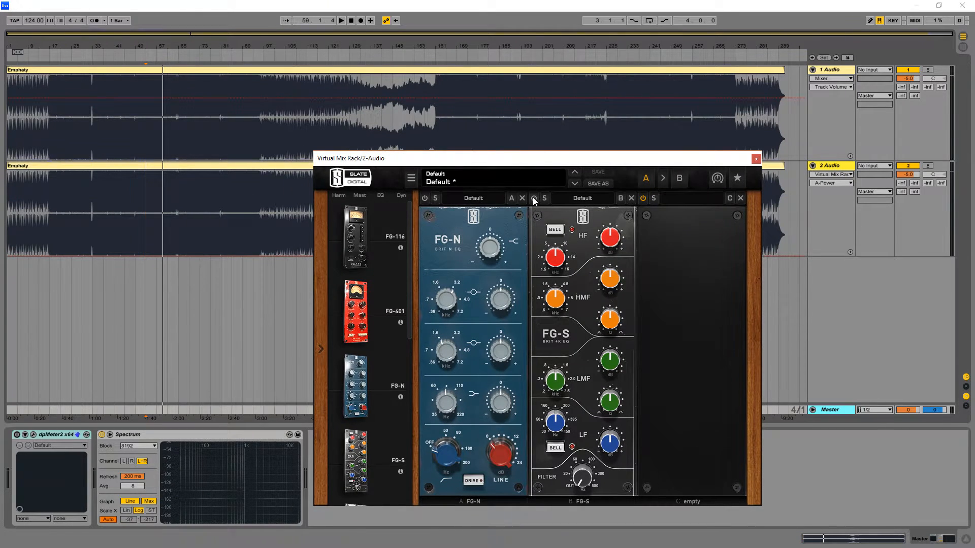
pyautogui.click(533, 197)
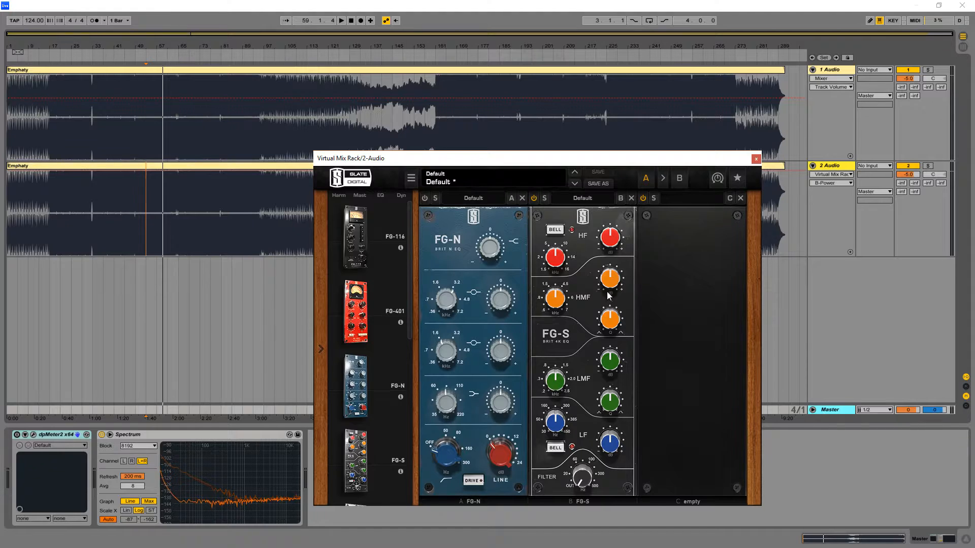
pyautogui.moveTo(700, 396)
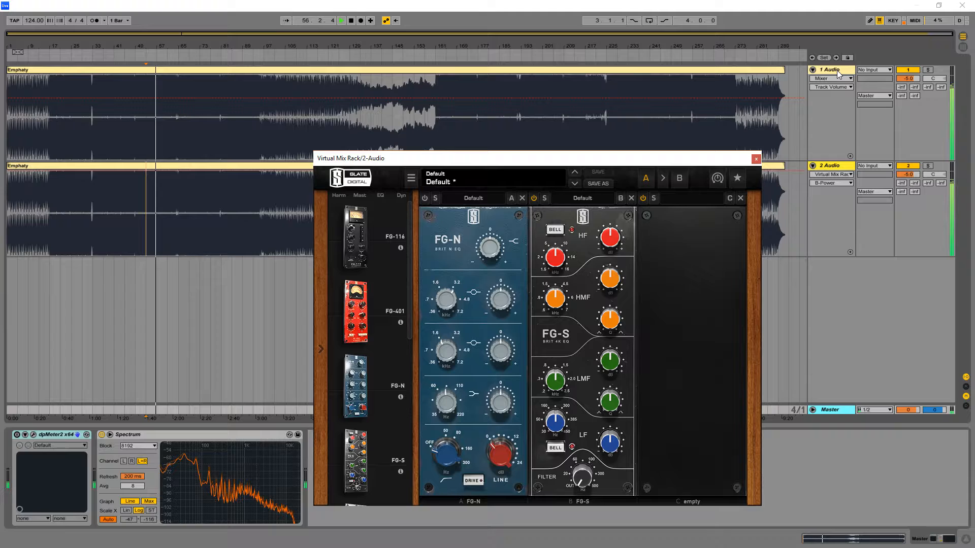
pyautogui.click(828, 165)
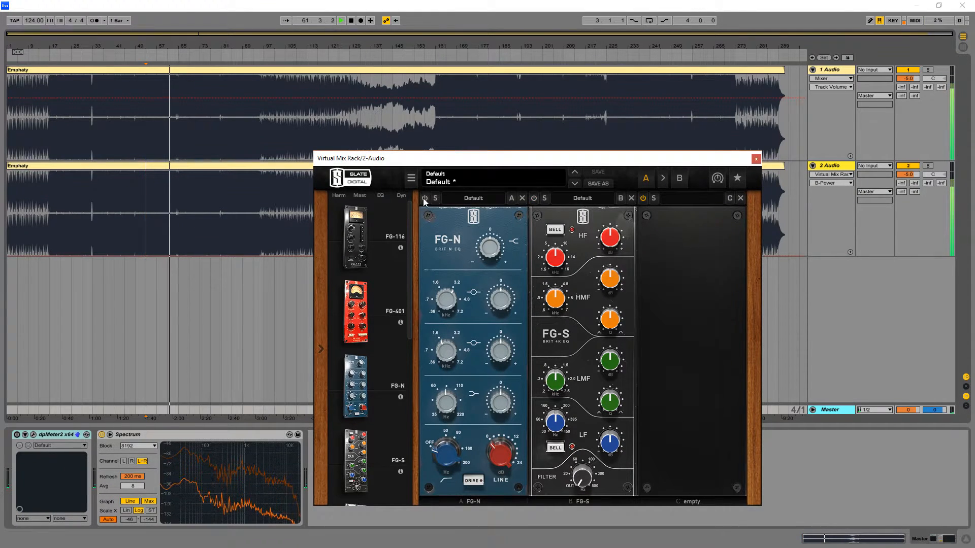
pyautogui.click(425, 197)
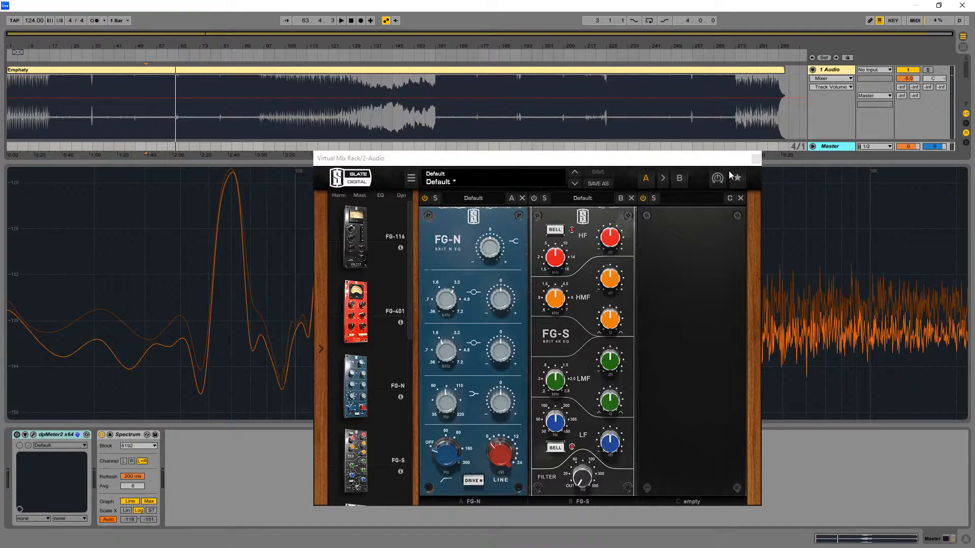
# Close the Virtual Mix Rack window and briefly play back track 2
pyautogui.click(755, 159)
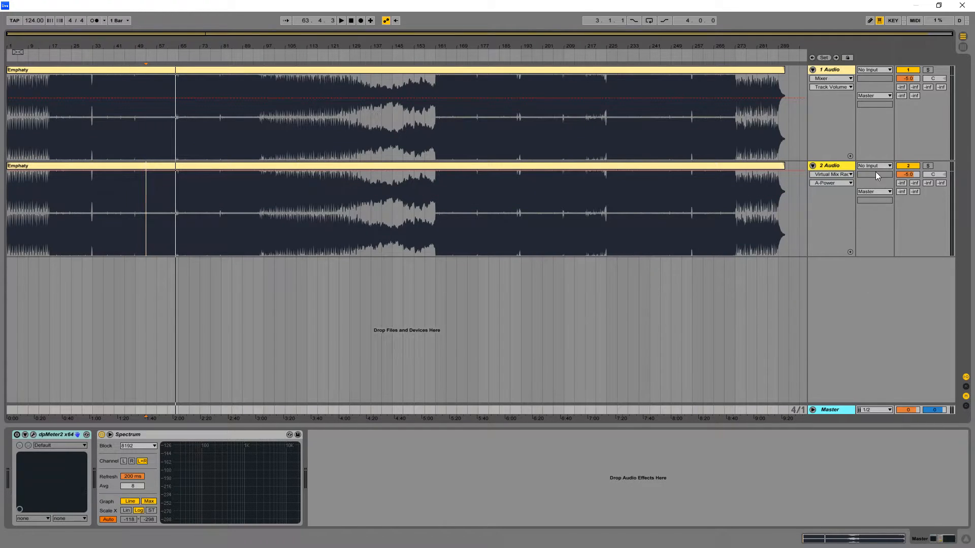
pyautogui.click(830, 165)
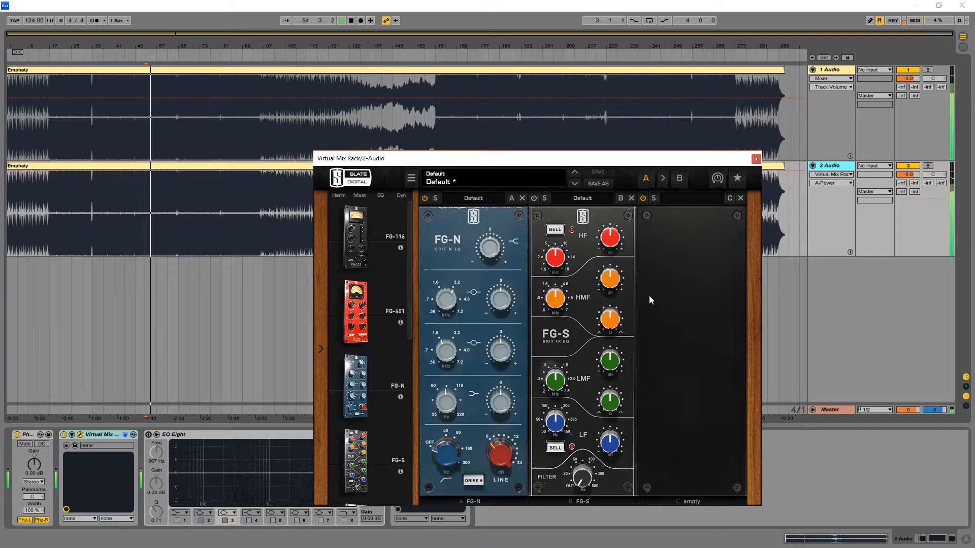
pyautogui.click(678, 178)
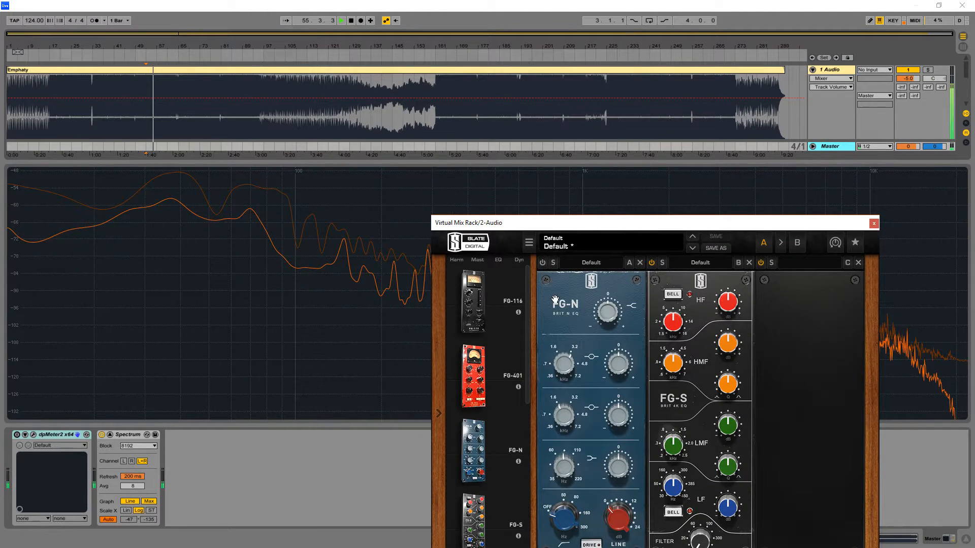
pyautogui.click(340, 21)
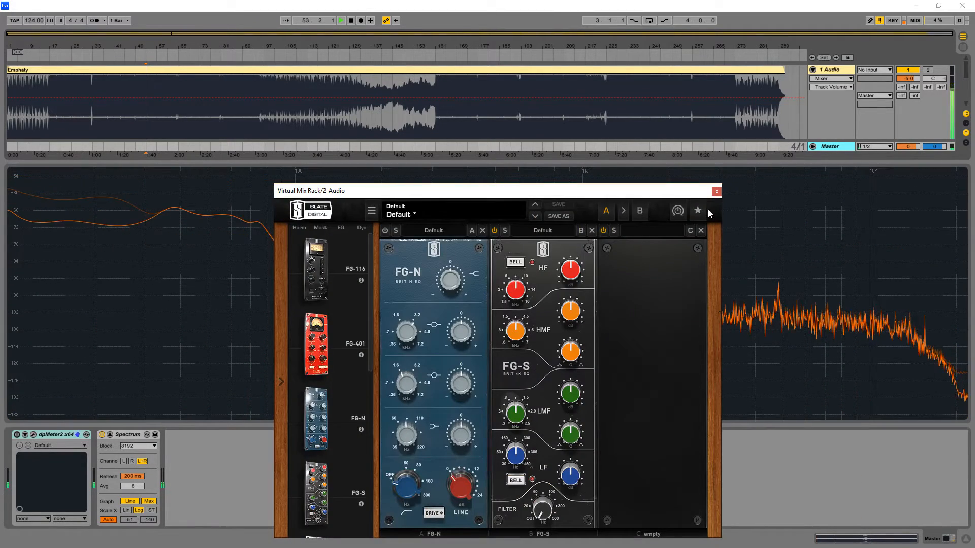
pyautogui.click(340, 21)
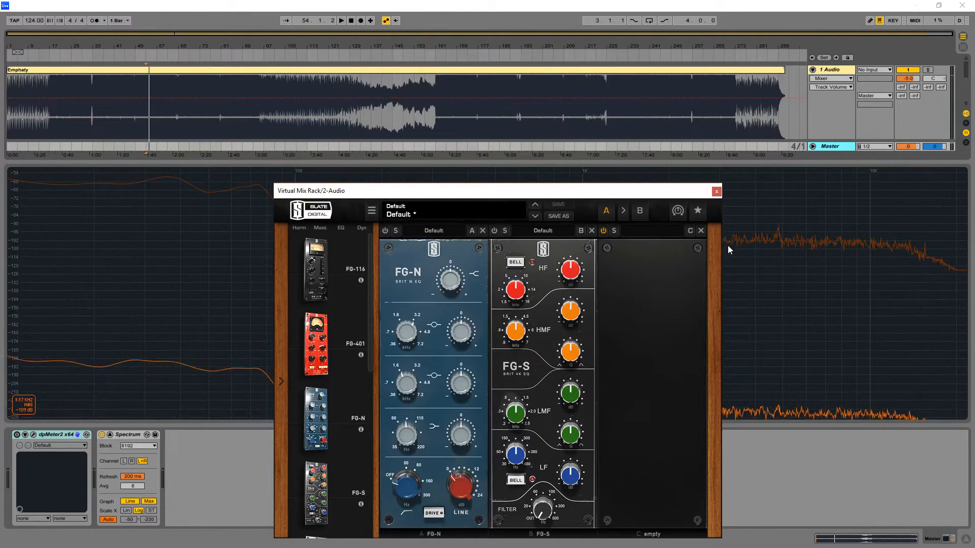
# Set EQ Eight band 3 on track 2 to 528 Hz, -6.34 dB, Q 4.72
pyautogui.click(715, 191)
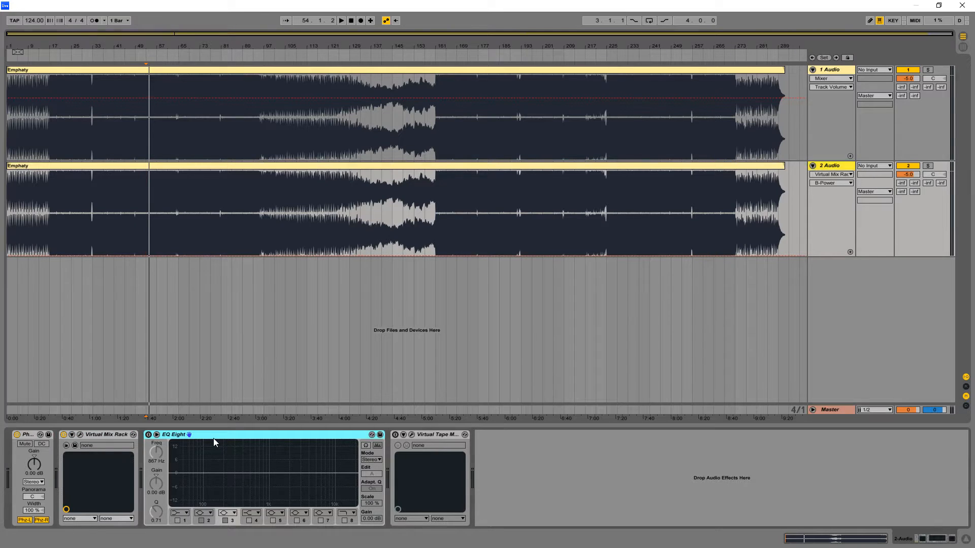
pyautogui.click(831, 183)
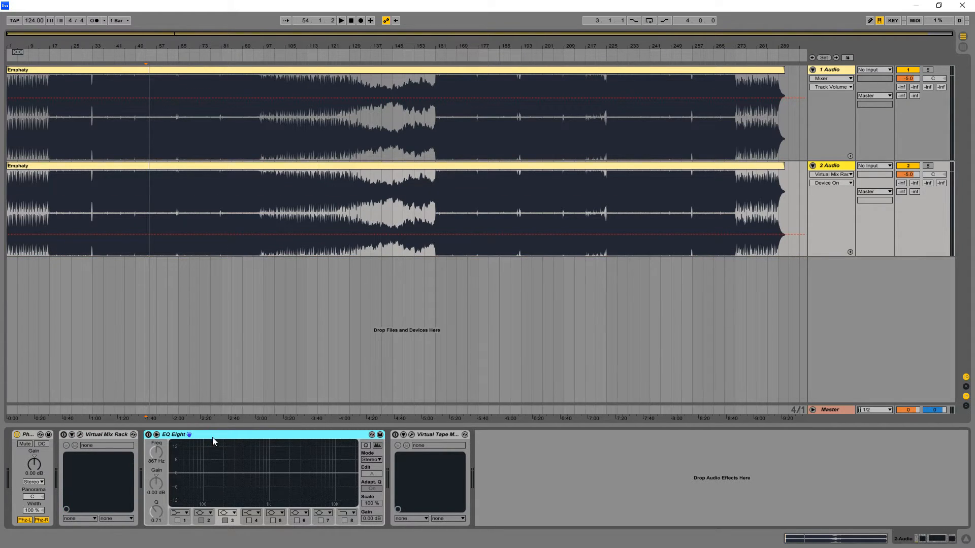
pyautogui.click(828, 165)
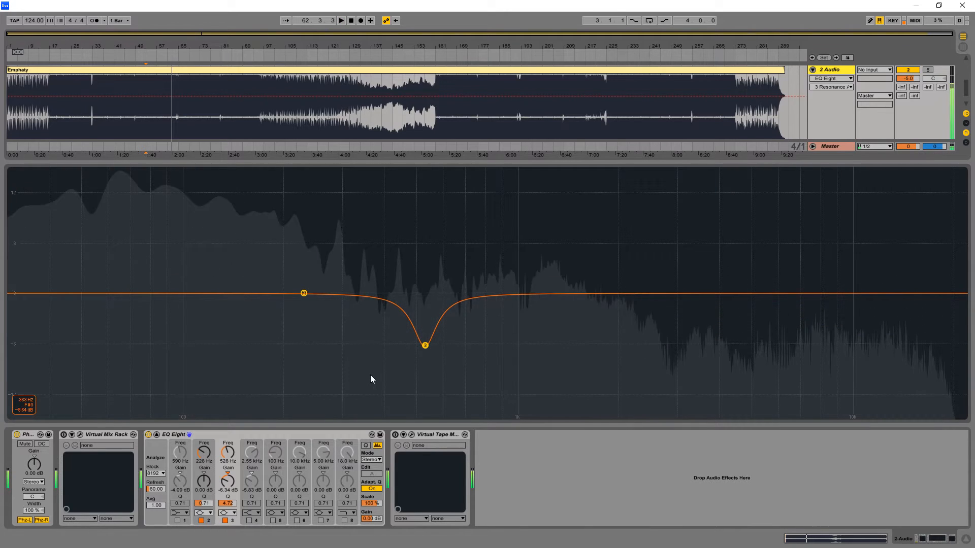
pyautogui.click(148, 434)
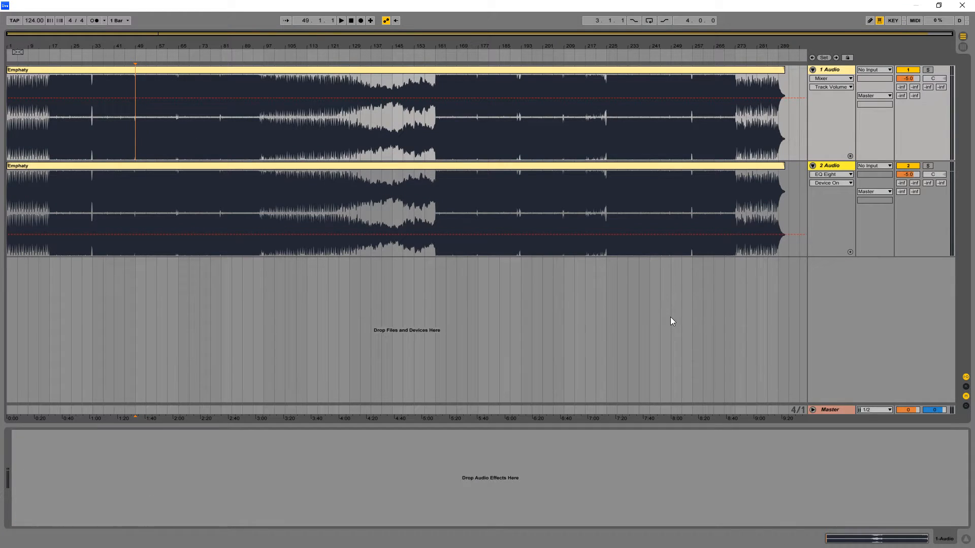
# Open track 2's Virtual Tape Machines and reset its input and output to 0.00 dB
pyautogui.click(829, 165)
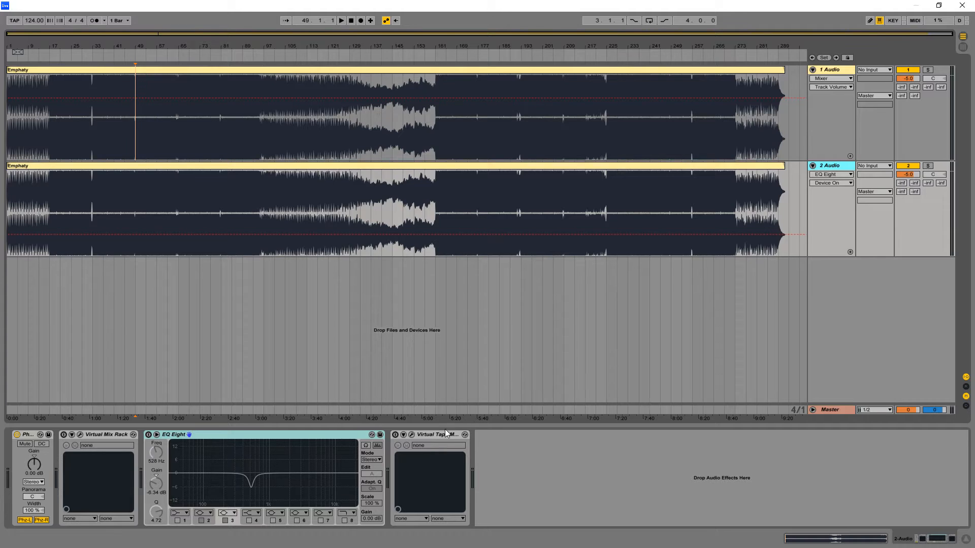
pyautogui.click(429, 434)
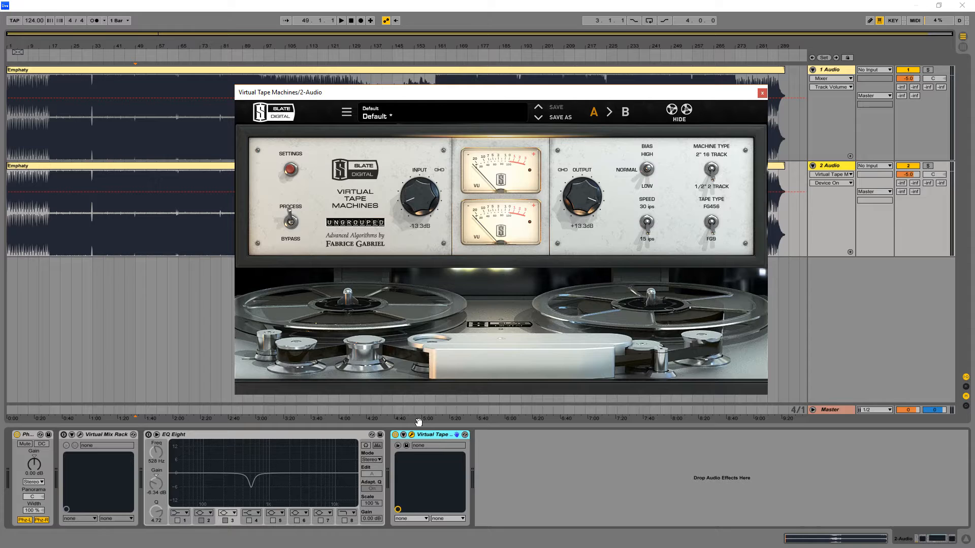
pyautogui.moveTo(427, 411)
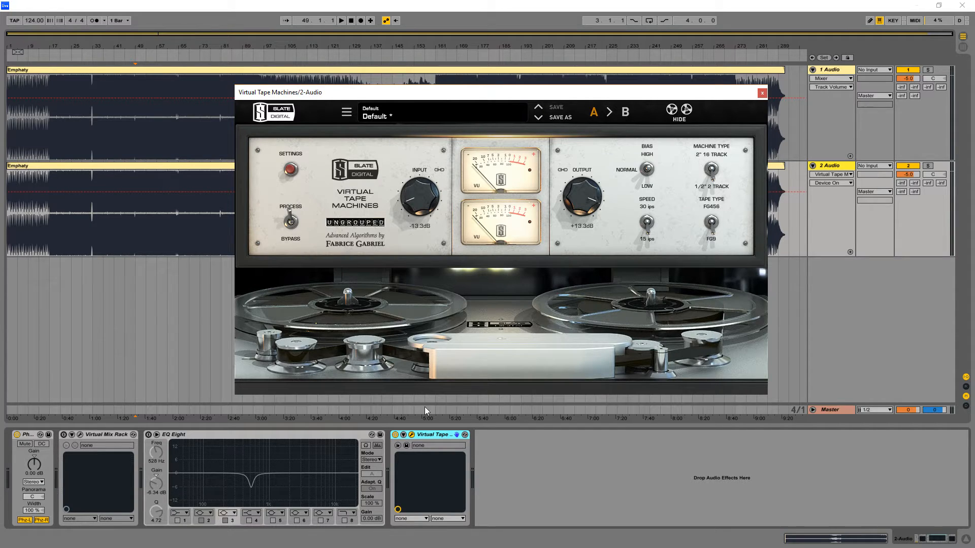
pyautogui.moveTo(571, 399)
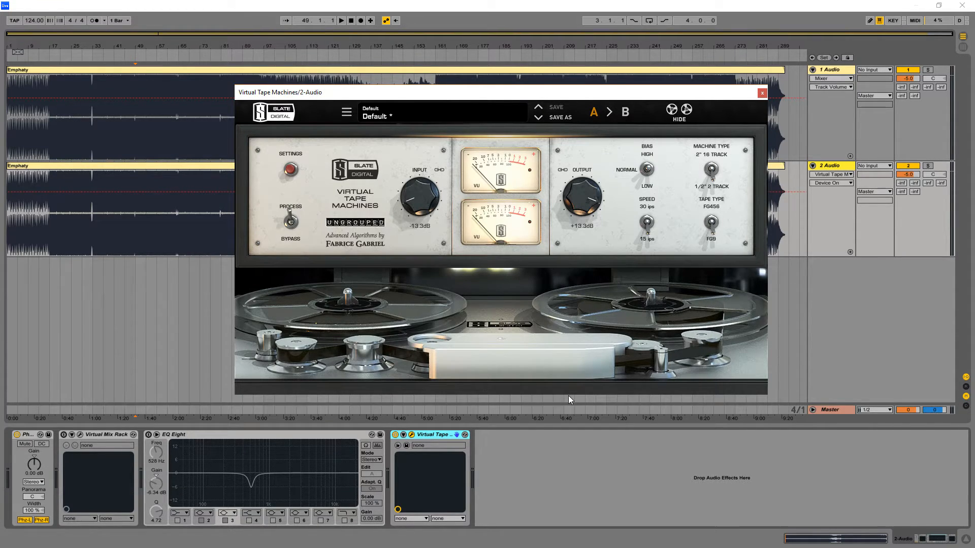
pyautogui.click(394, 435)
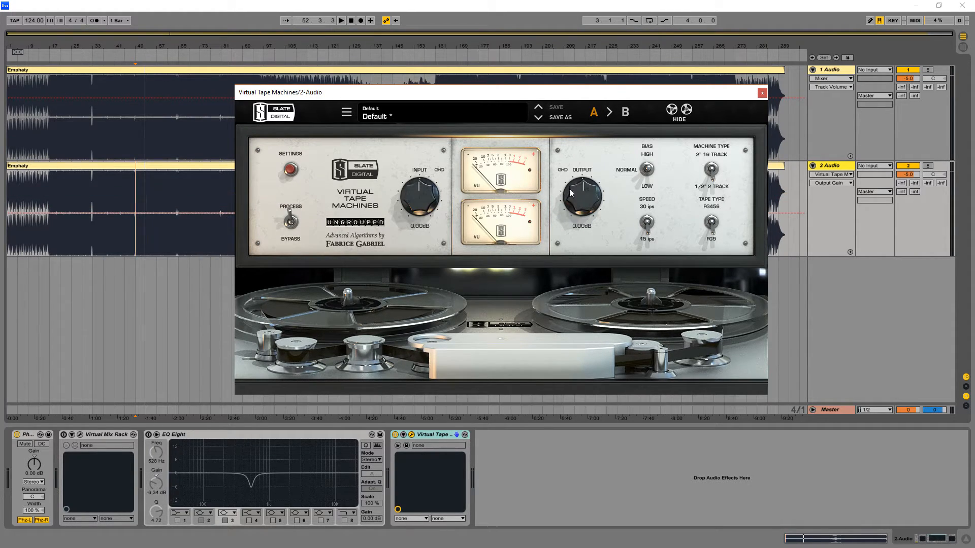
pyautogui.moveTo(634, 227)
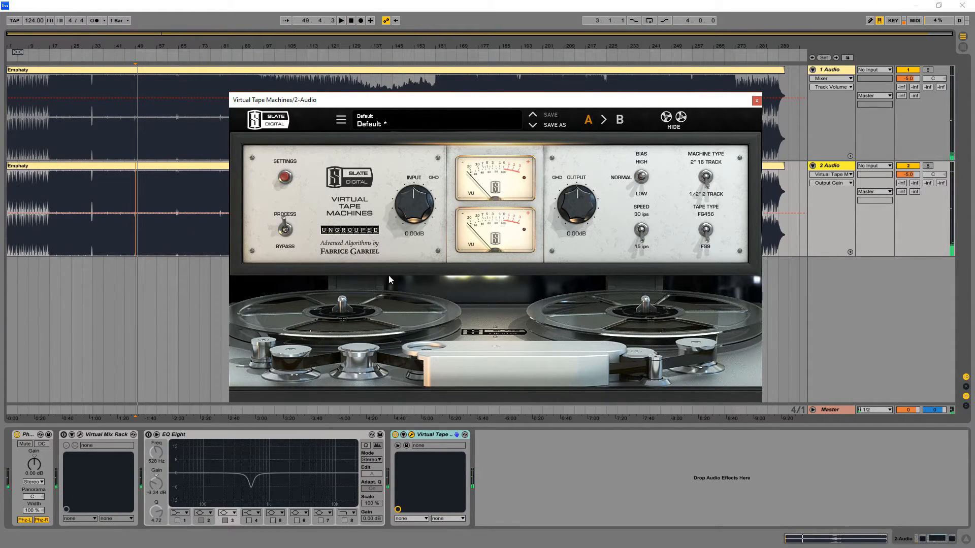
pyautogui.moveTo(600, 355)
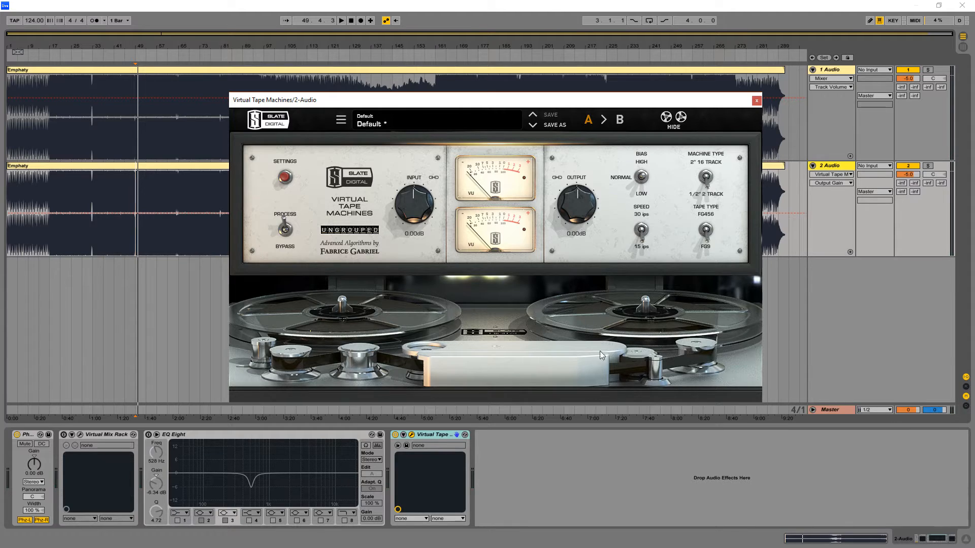
pyautogui.moveTo(654, 265)
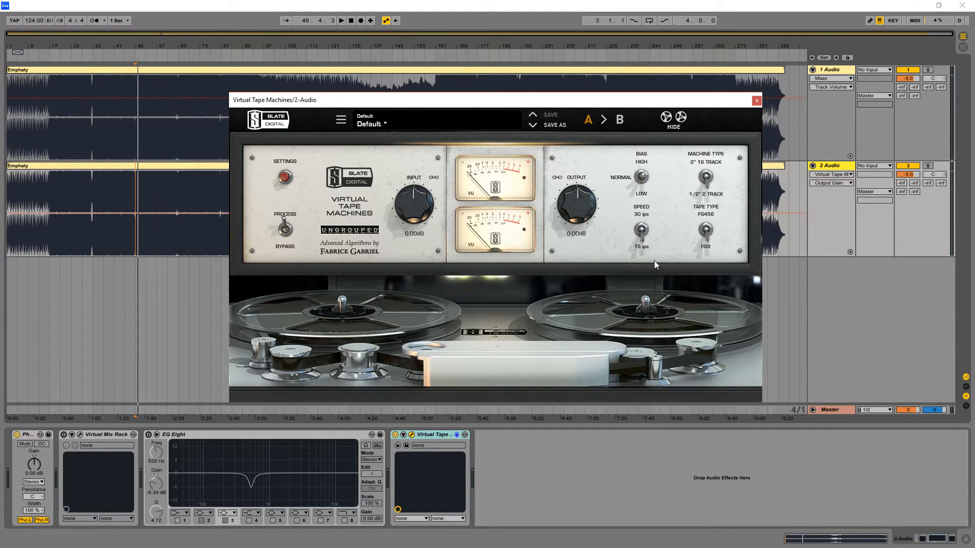
pyautogui.moveTo(527, 302)
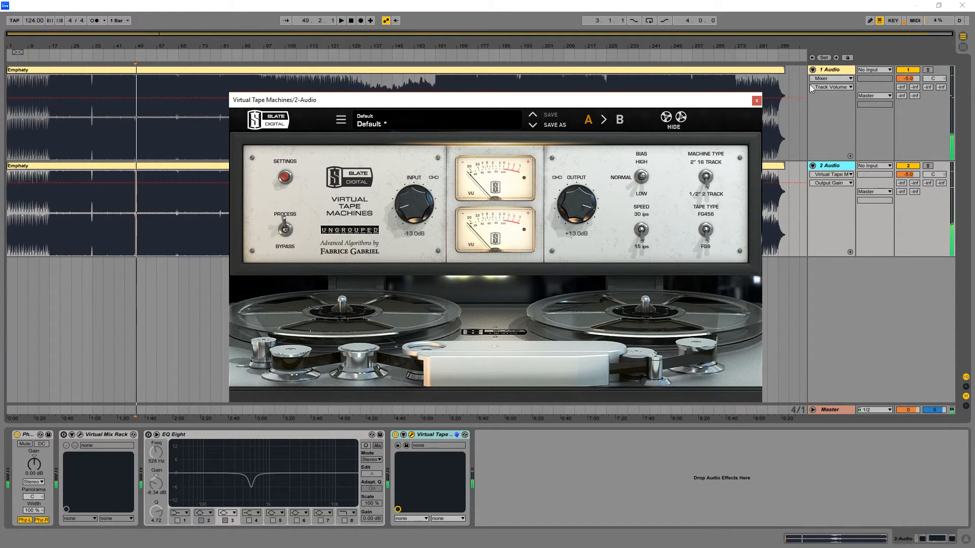
pyautogui.moveTo(737, 242)
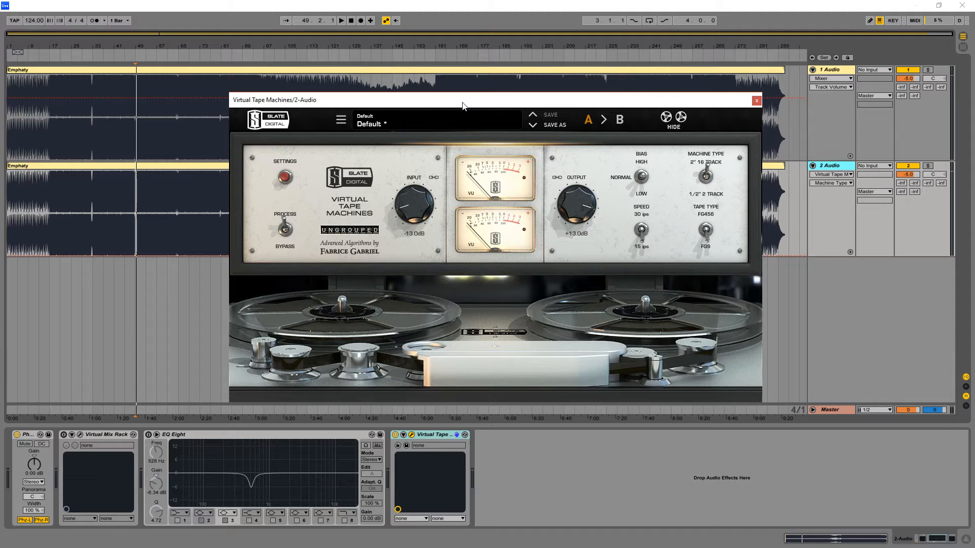
pyautogui.moveTo(462, 103); pyautogui.dragTo(467, 110)
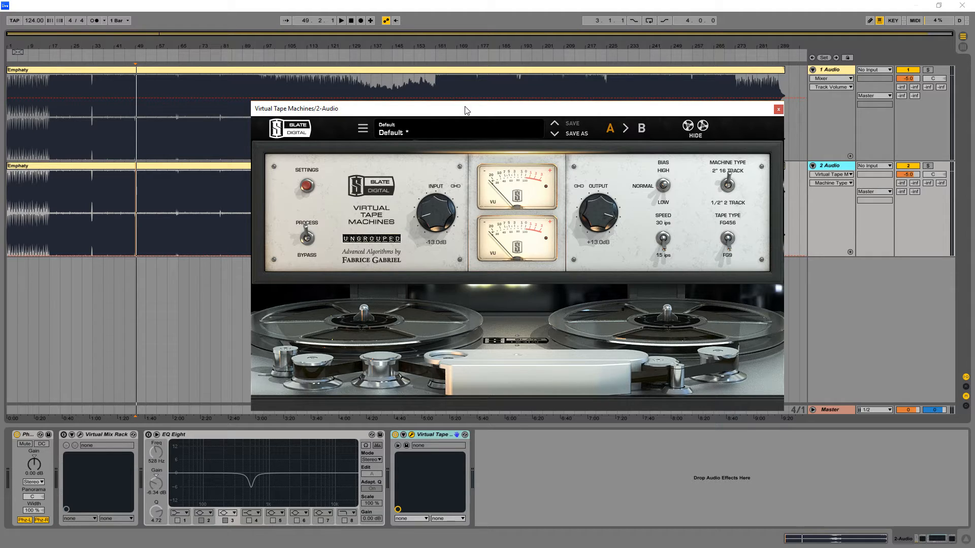
pyautogui.moveTo(770, 200)
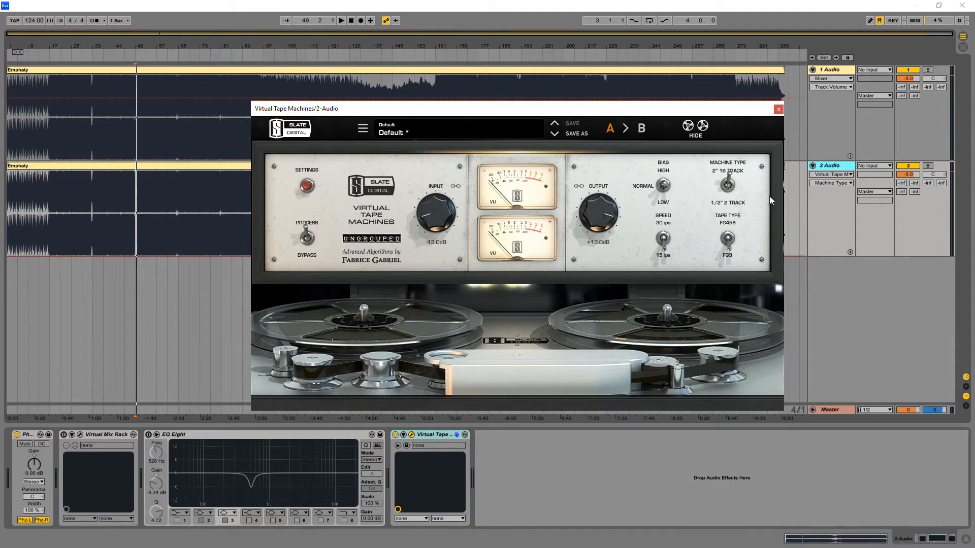
pyautogui.moveTo(669, 207)
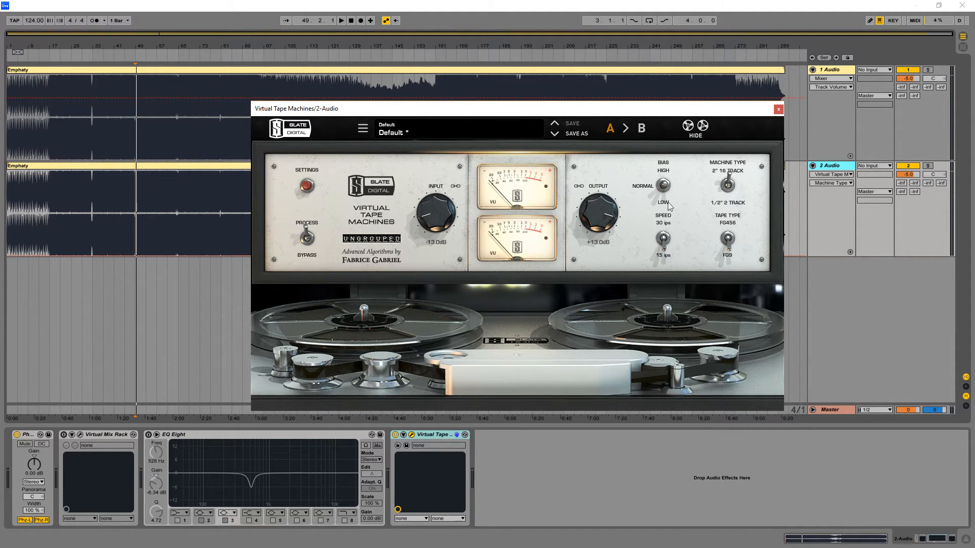
pyautogui.moveTo(708, 253)
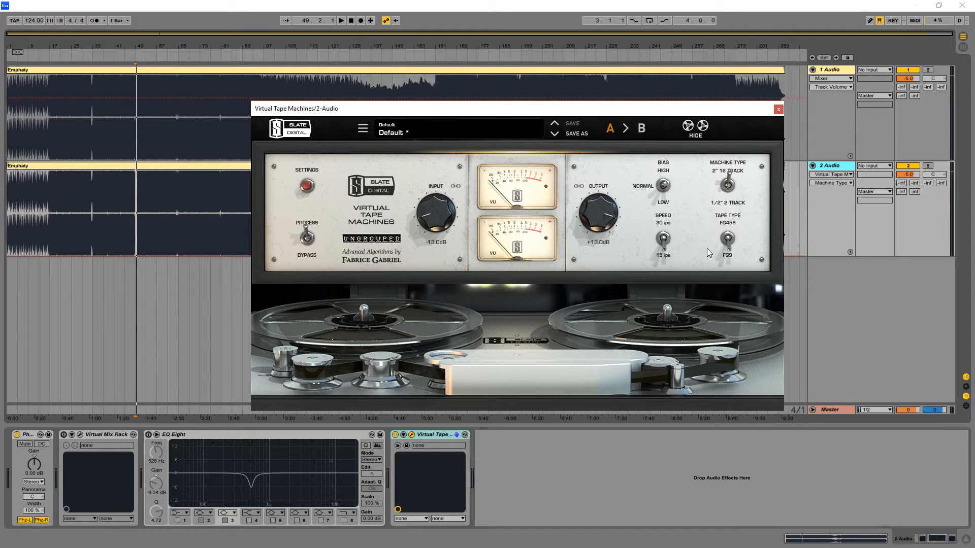
pyautogui.moveTo(558, 122)
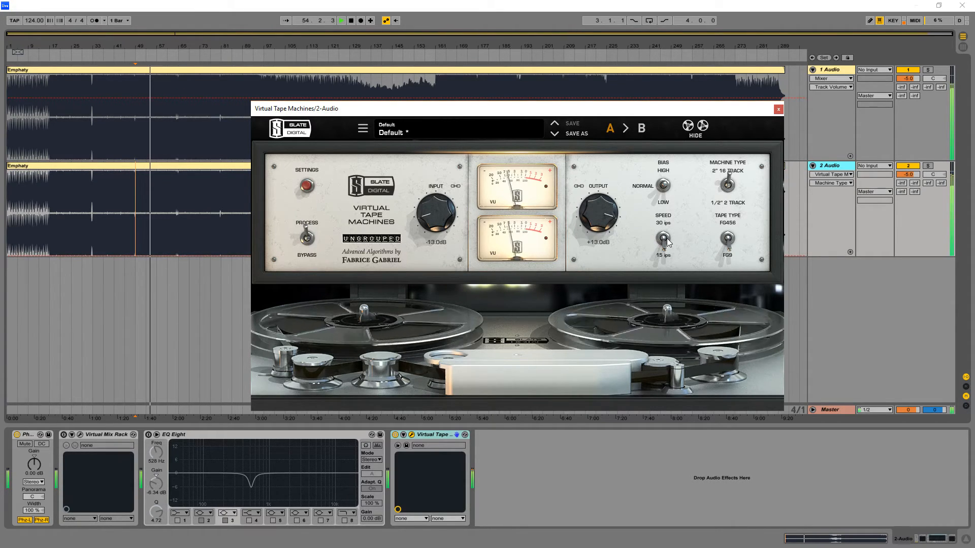
pyautogui.click(664, 236)
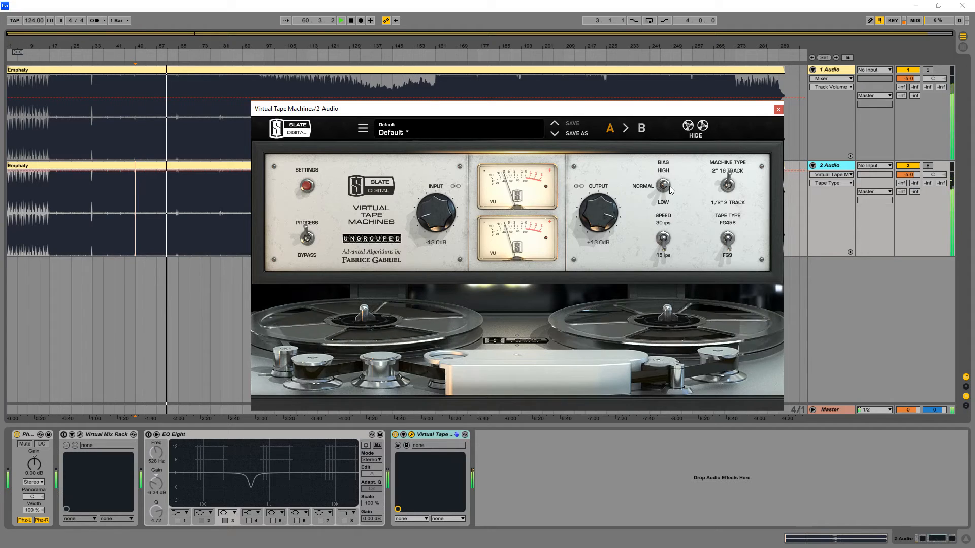
pyautogui.click(662, 187)
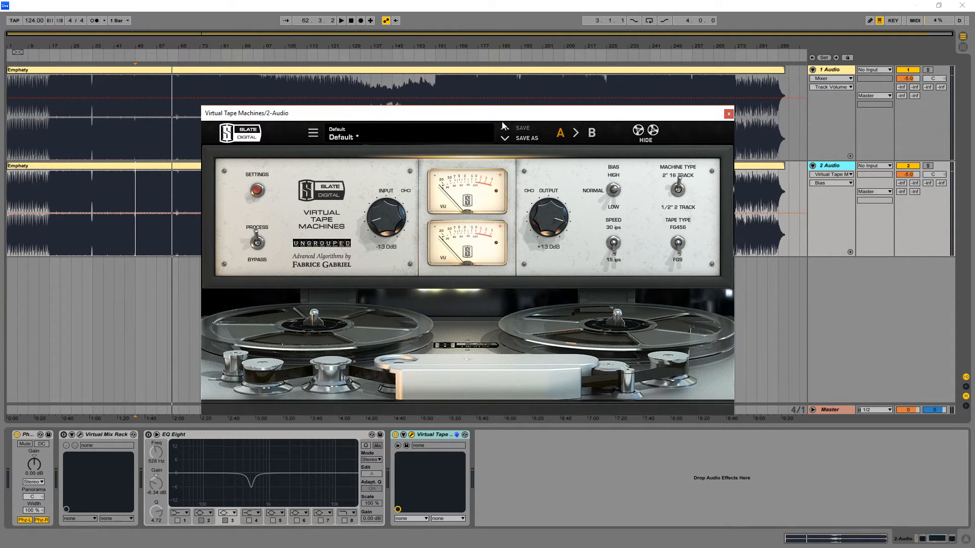
pyautogui.moveTo(678, 189)
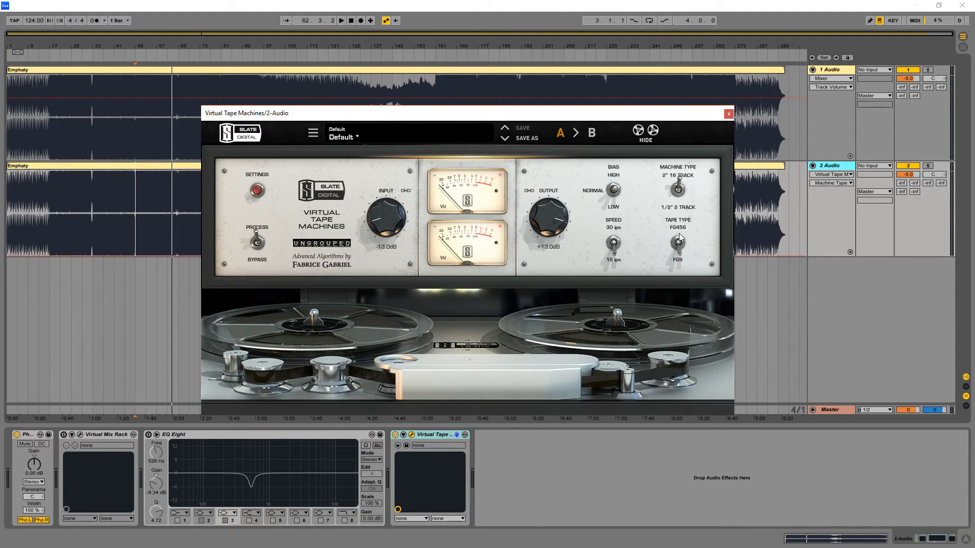
pyautogui.moveTo(679, 171)
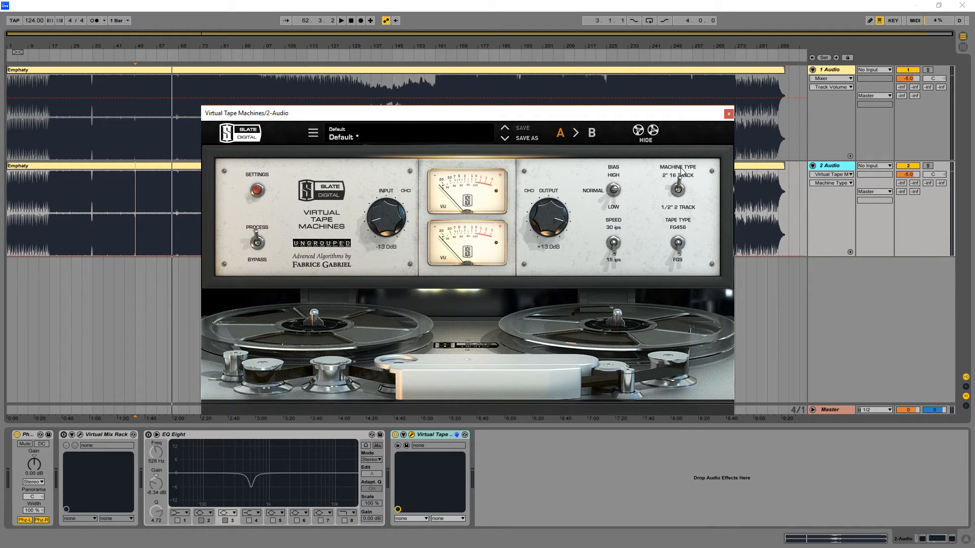
pyautogui.moveTo(707, 176)
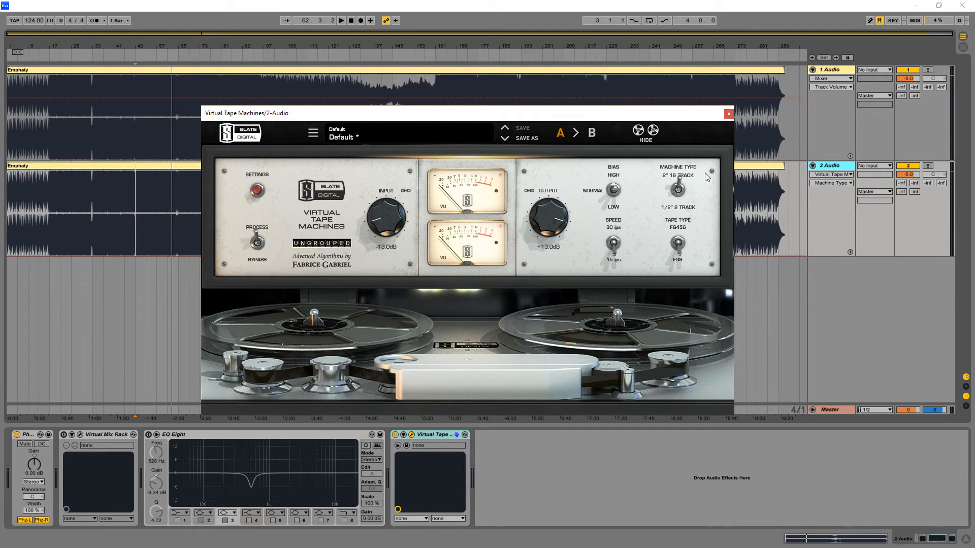
# Switch Virtual Tape Machines to 30 ips and FG456 tape, close it, and stop playback
pyautogui.click(340, 21)
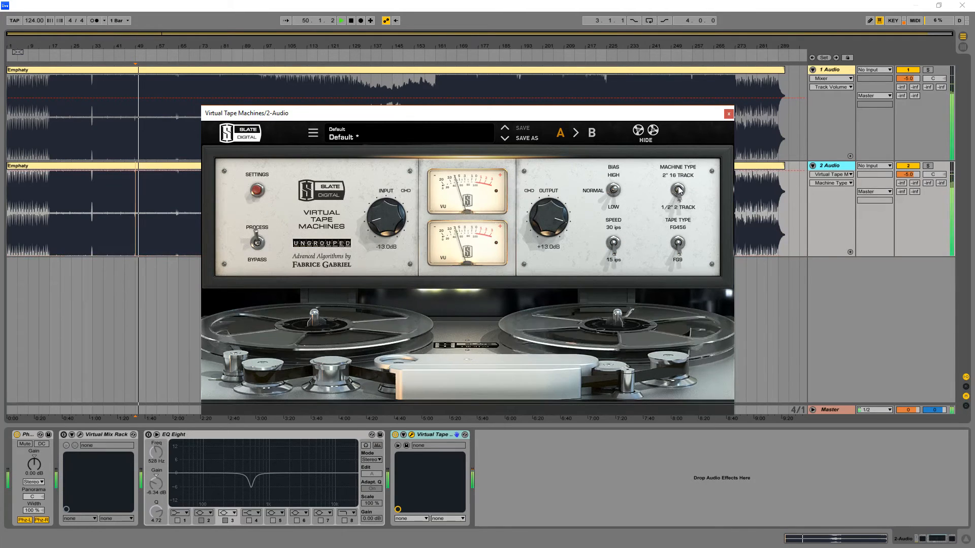
pyautogui.click(678, 189)
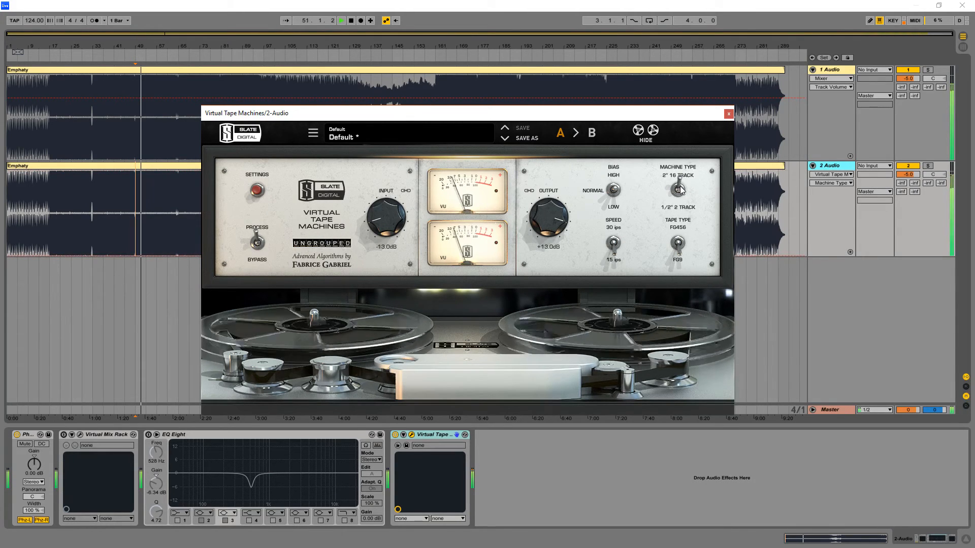
pyautogui.click(341, 20)
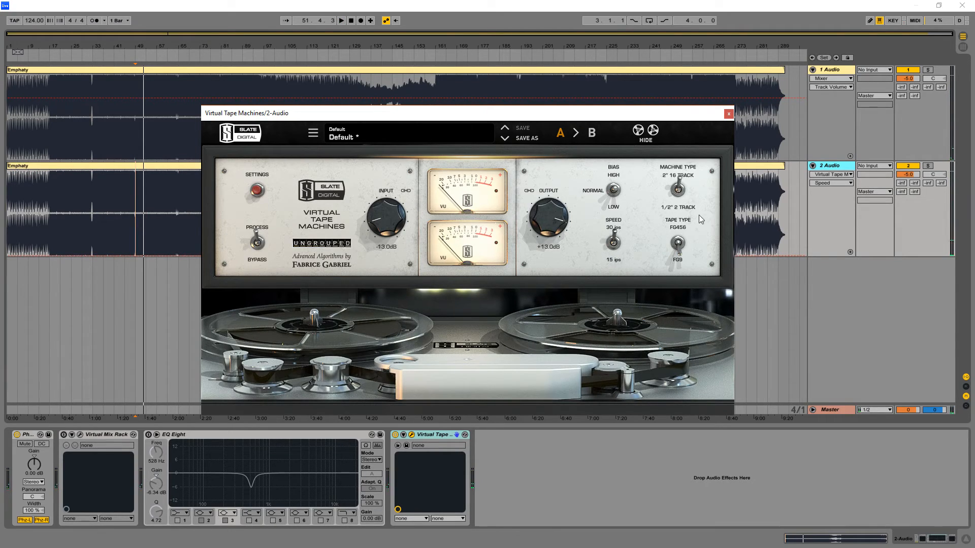
pyautogui.moveTo(682, 249)
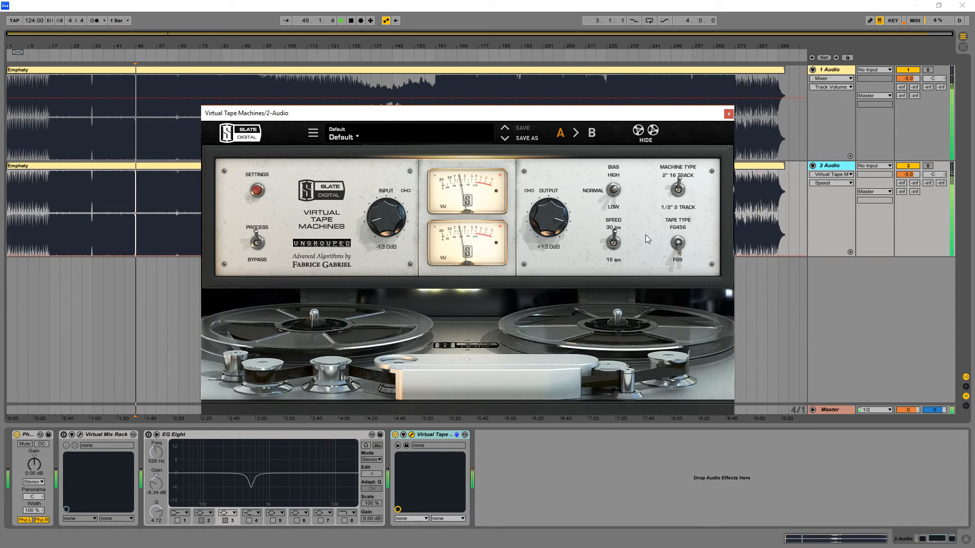
pyautogui.click(341, 20)
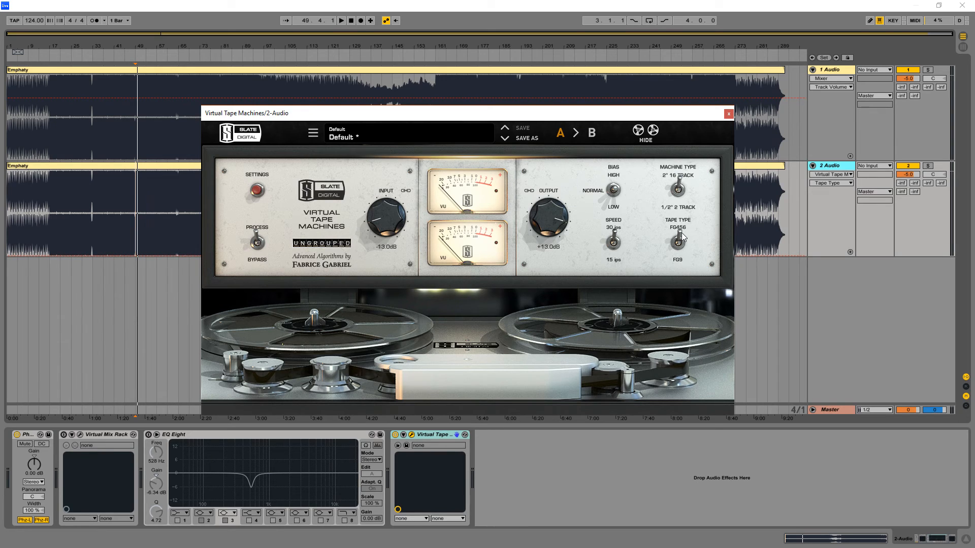
pyautogui.moveTo(862, 238)
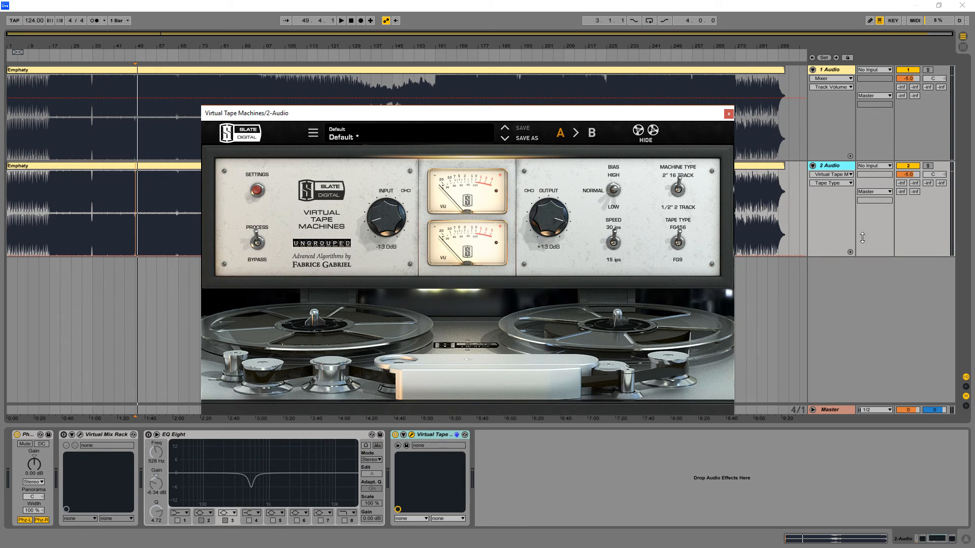
pyautogui.click(728, 113)
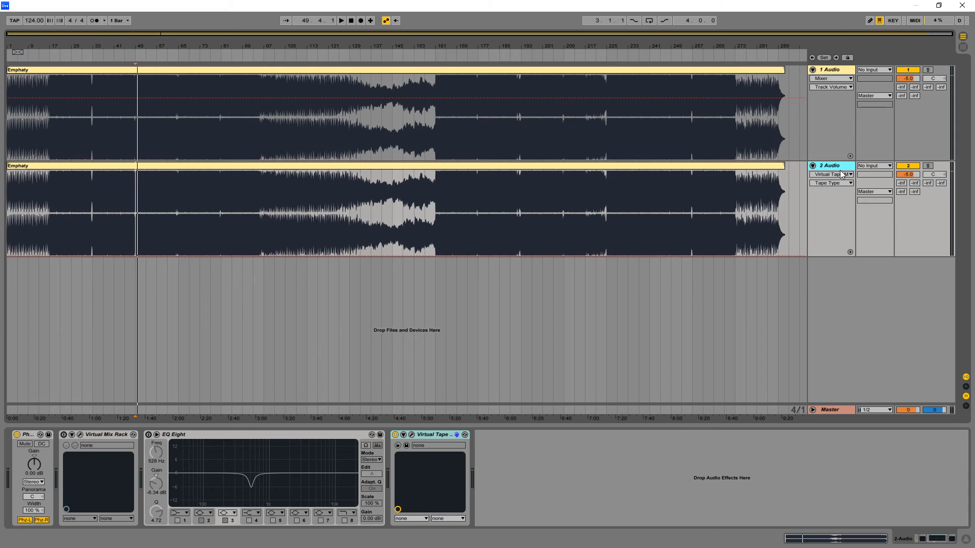
pyautogui.click(350, 21)
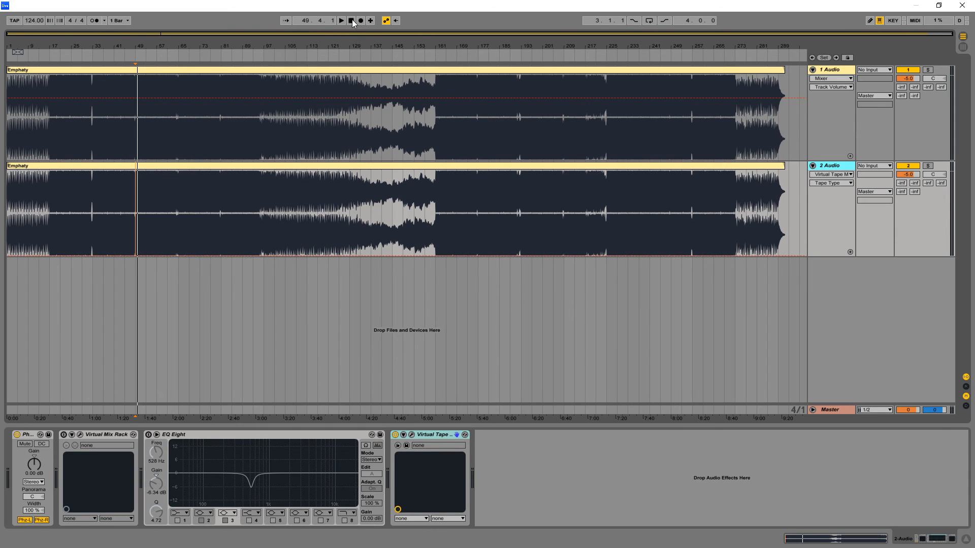